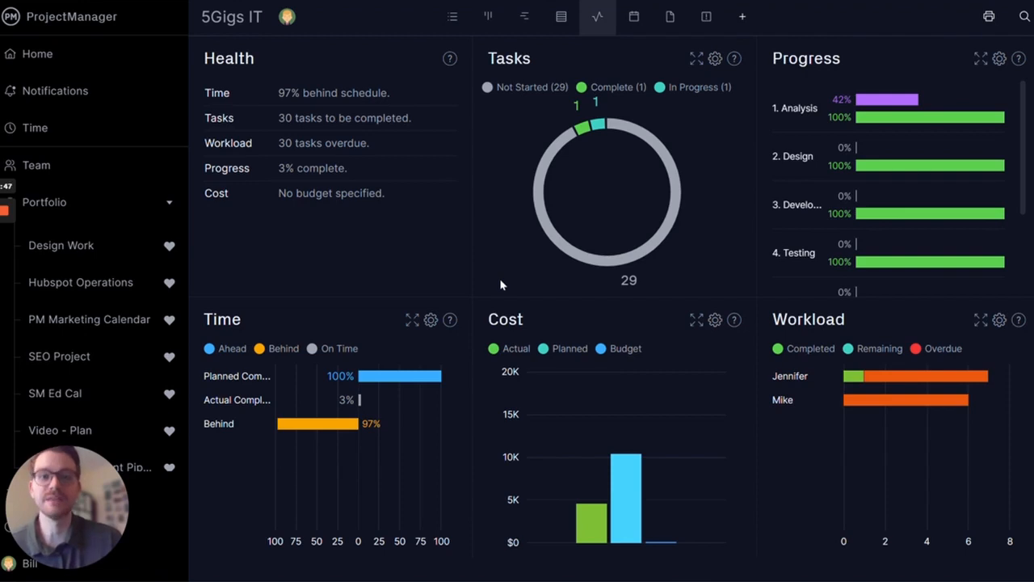
# Step: Browse the project's sheet, board and list views, then return to the dashboard
pyautogui.click(560, 16)
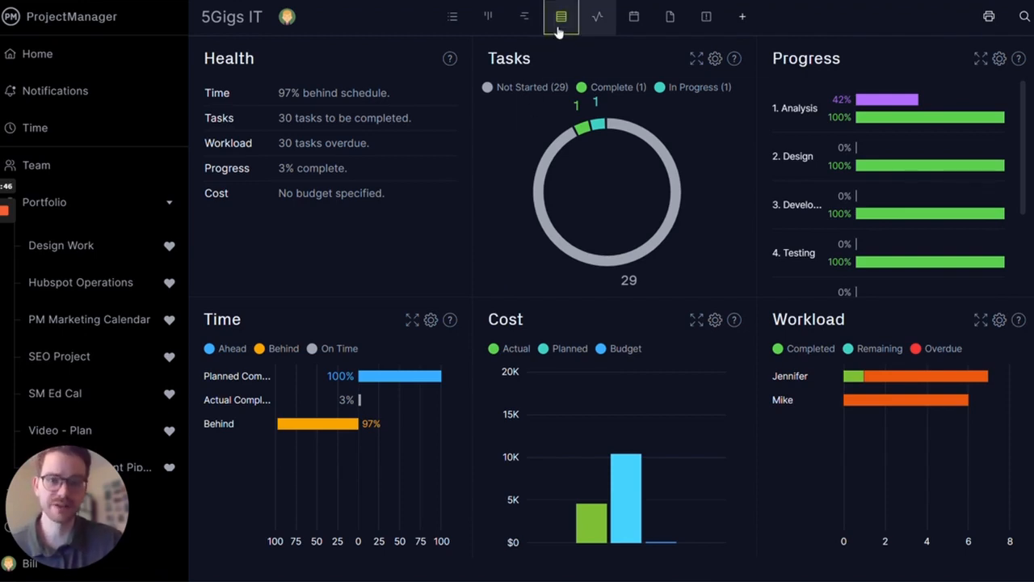
pyautogui.click(561, 16)
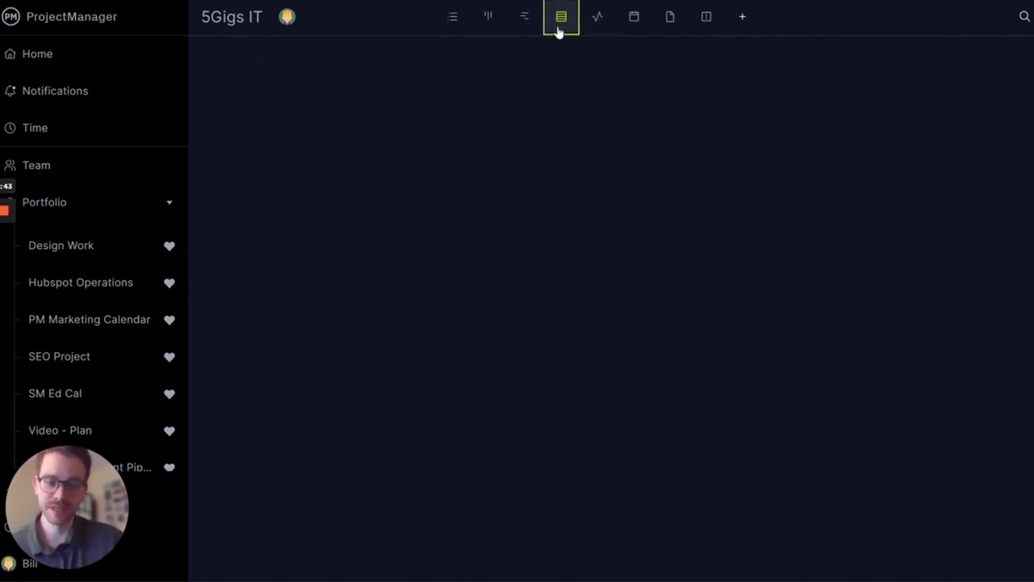
pyautogui.click(561, 16)
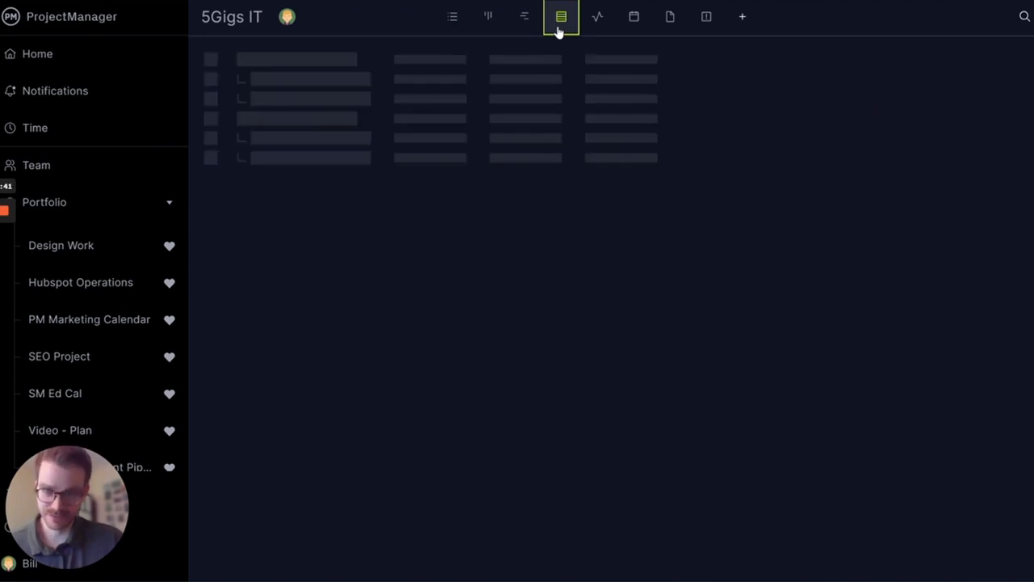
pyautogui.click(561, 16)
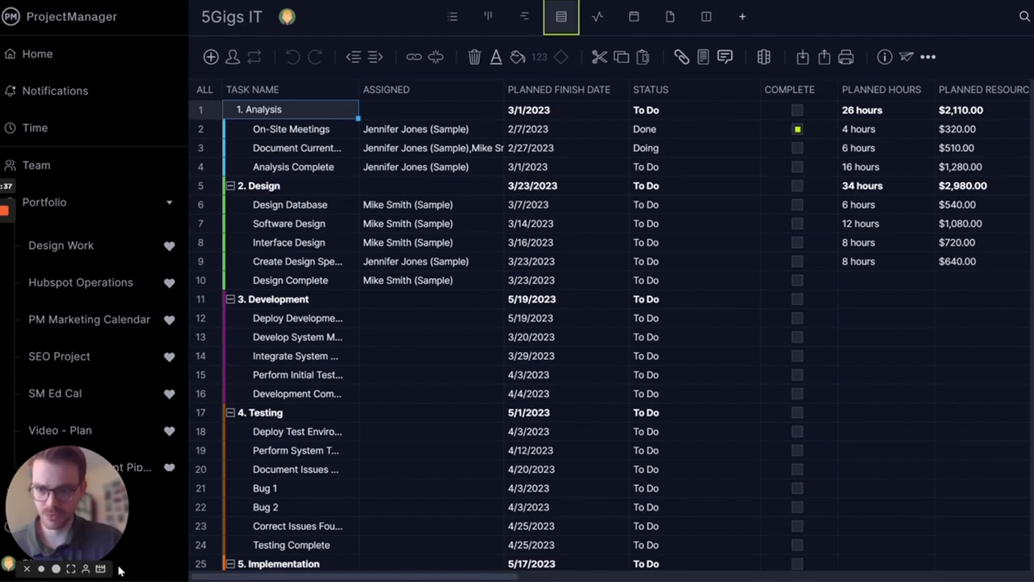
pyautogui.click(9, 562)
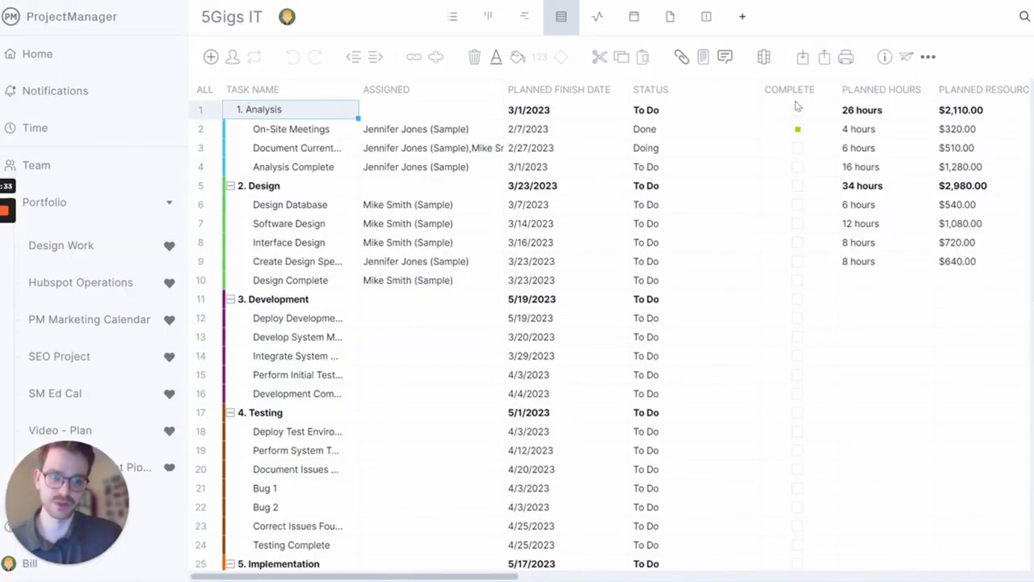
pyautogui.moveTo(488, 17)
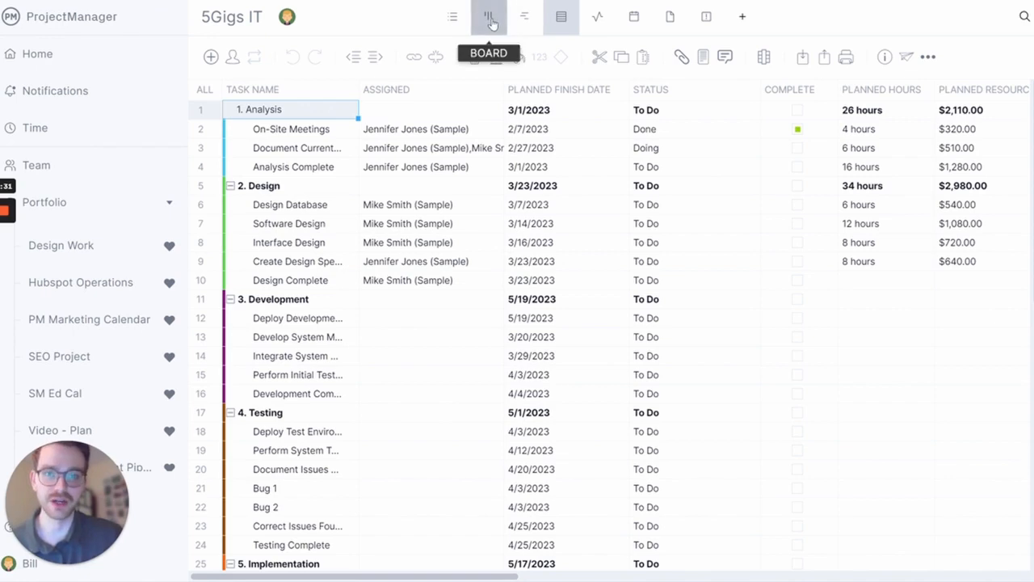
pyautogui.click(489, 16)
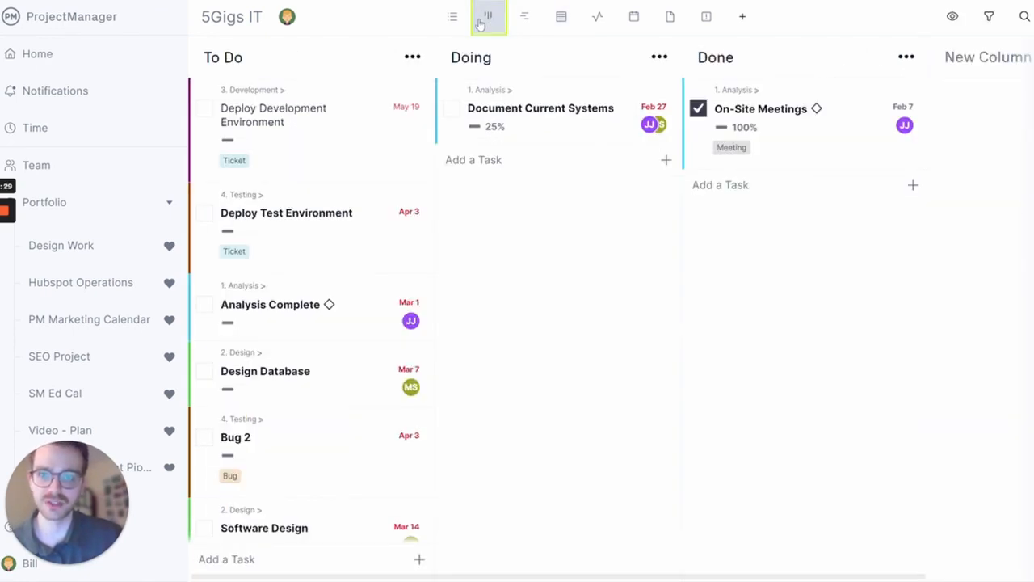
pyautogui.click(598, 17)
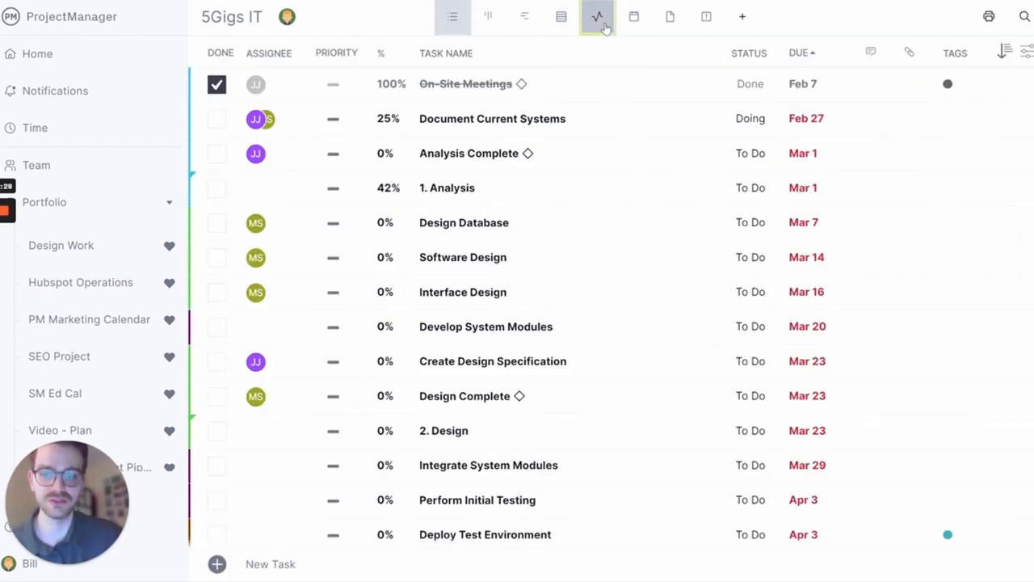
pyautogui.click(598, 16)
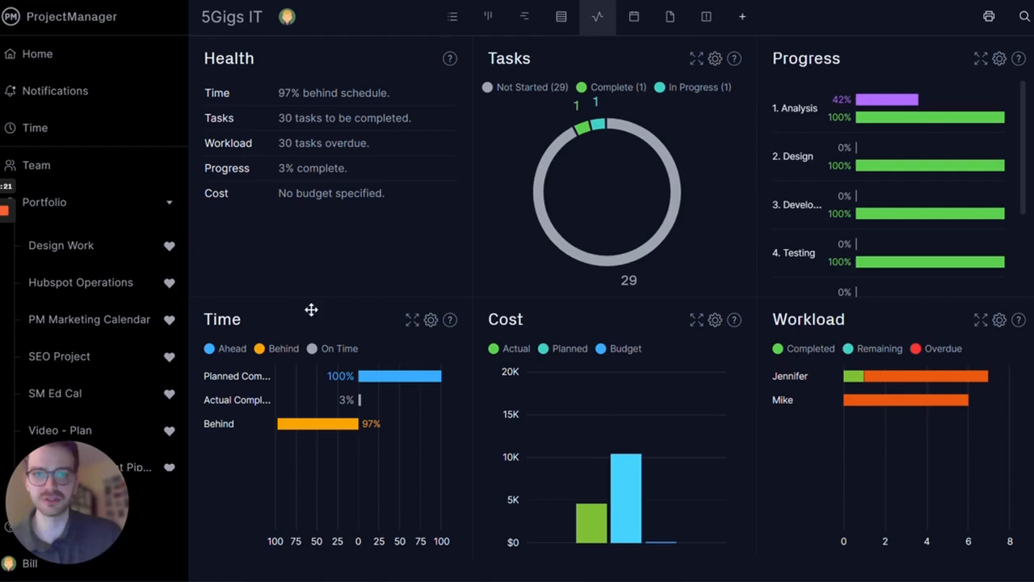
pyautogui.moveTo(675, 134)
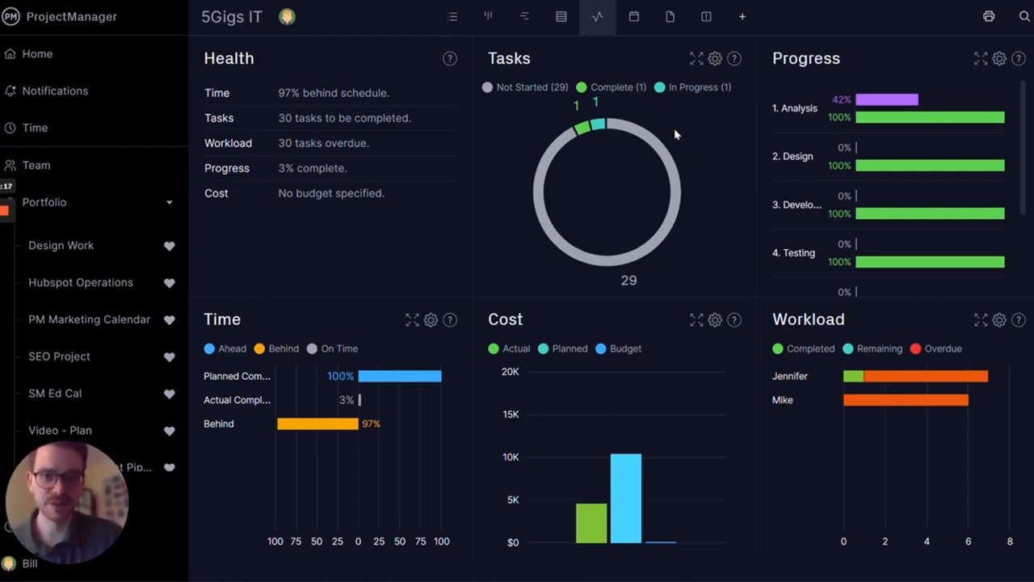
# Step: Bring up your own profile details from the Account Settings menu
pyautogui.click(29, 562)
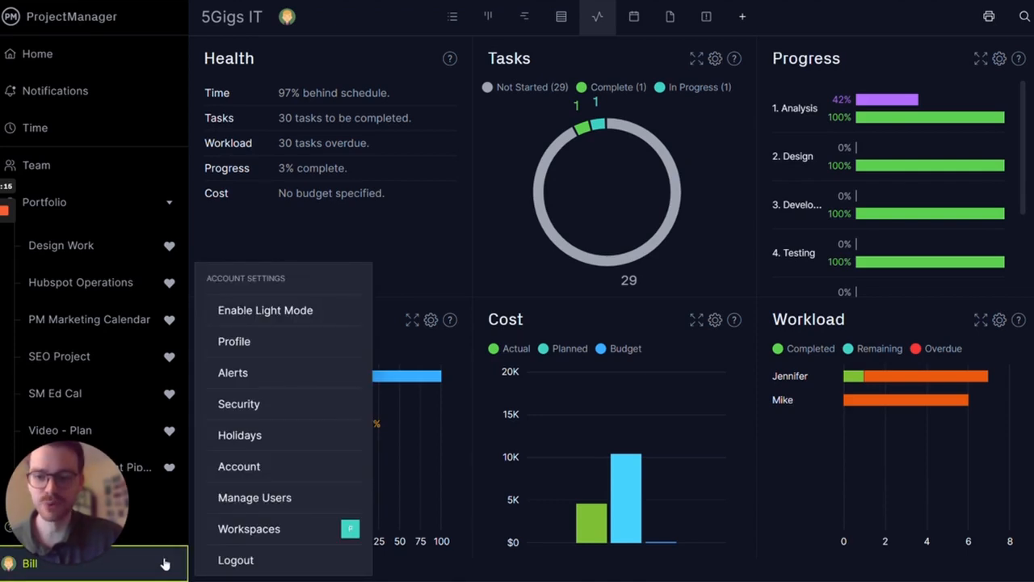
pyautogui.click(234, 341)
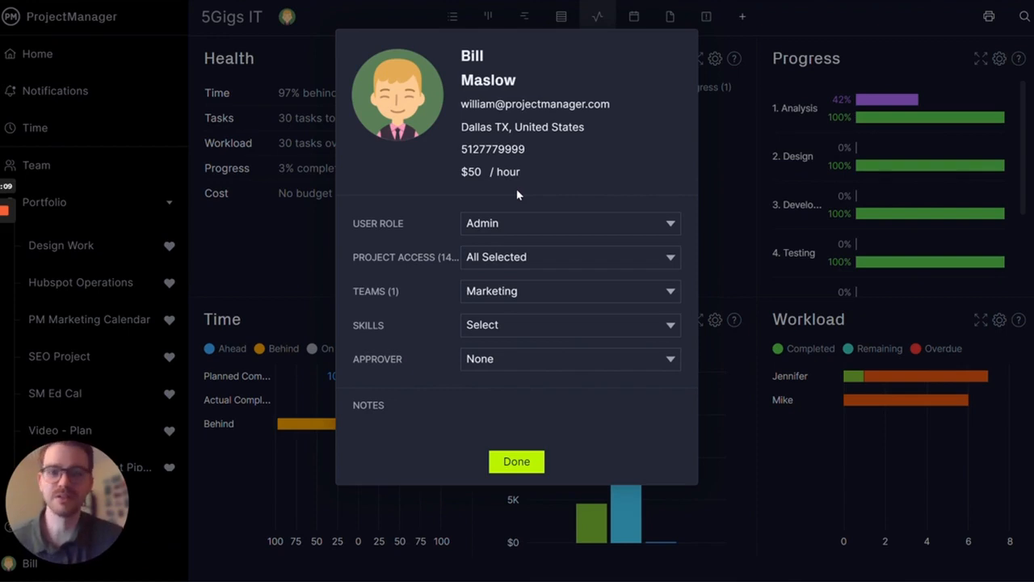
pyautogui.moveTo(398, 93)
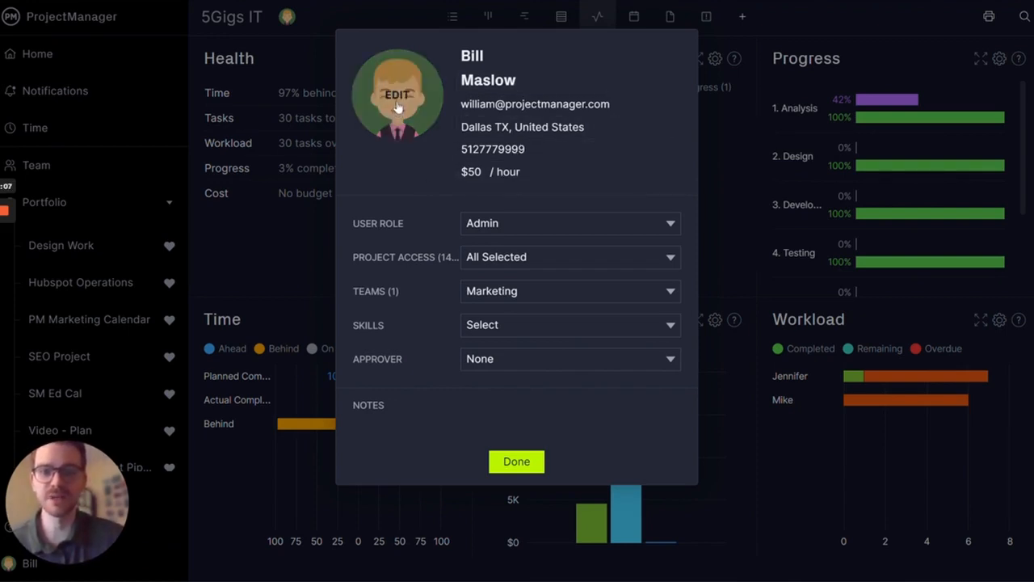
pyautogui.moveTo(412, 179)
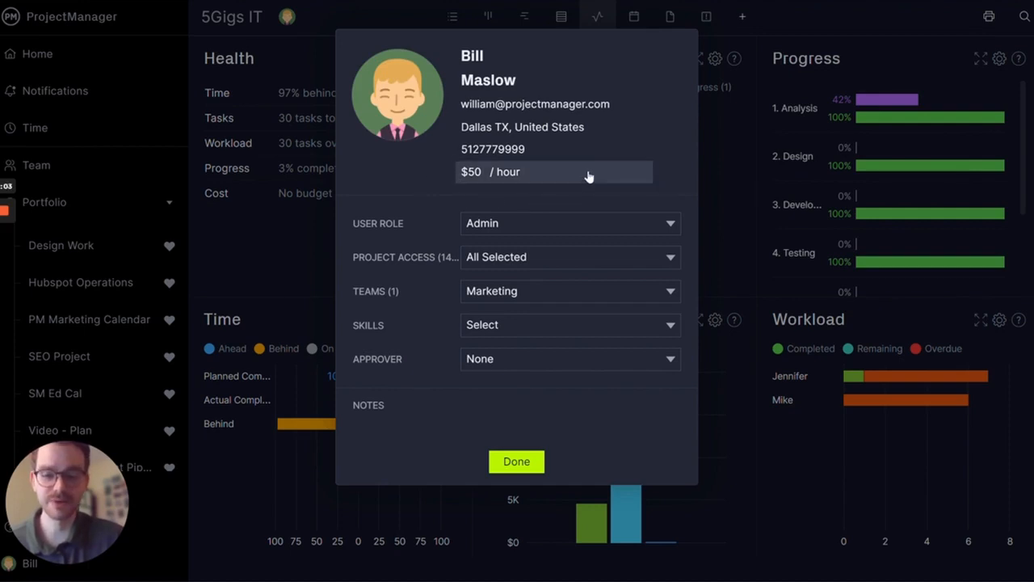
pyautogui.moveTo(610, 207)
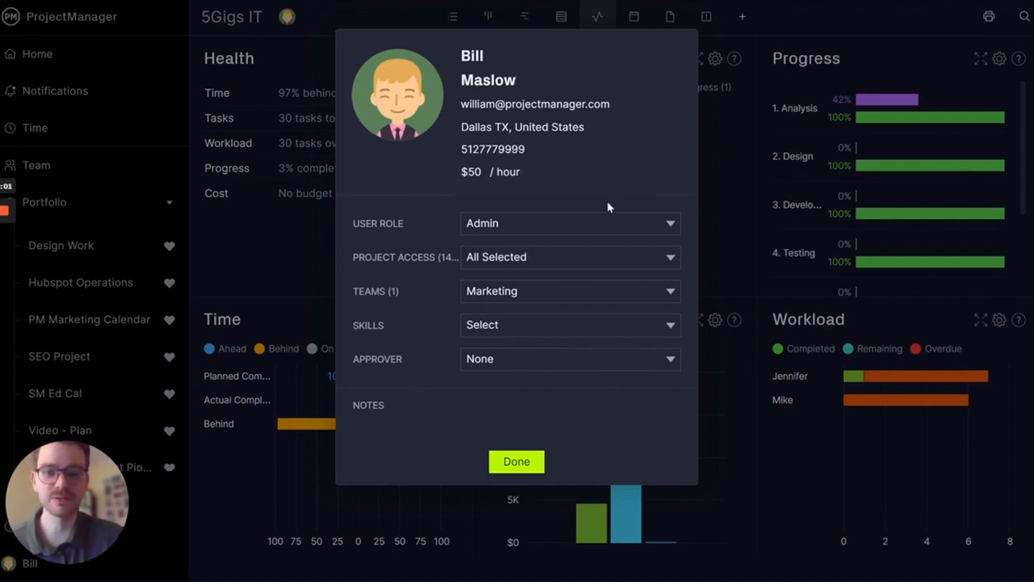
pyautogui.moveTo(627, 256)
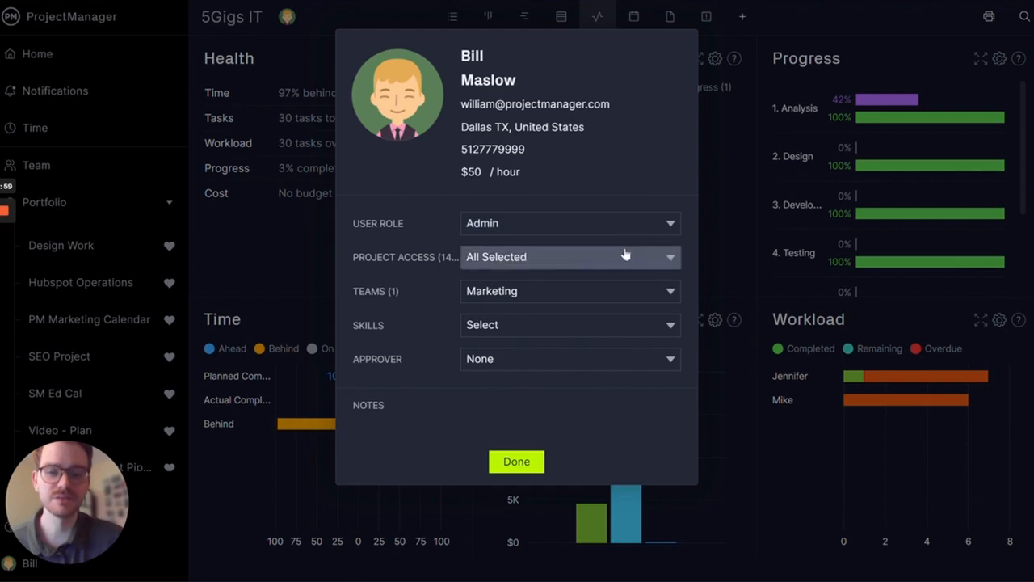
pyautogui.moveTo(630, 291)
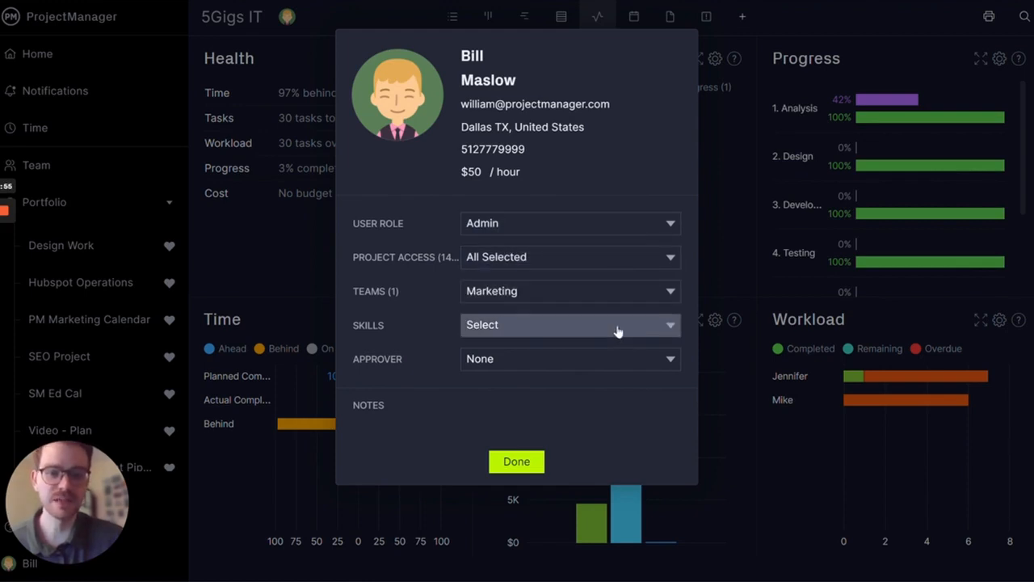
# Step: Add Sales and SEO to the profile's Skills and move into the Notes field
pyautogui.click(569, 323)
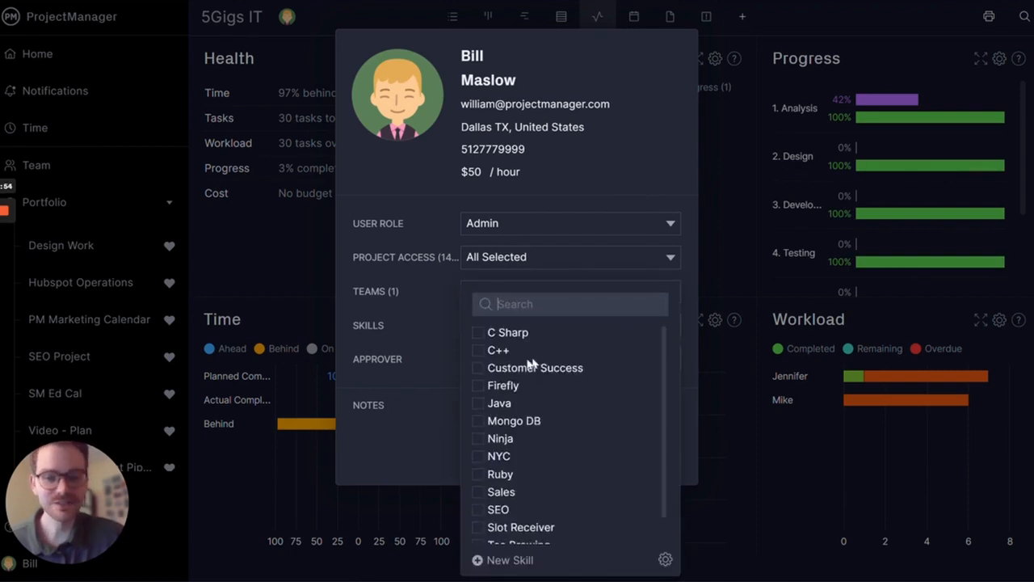
pyautogui.moveTo(547, 410)
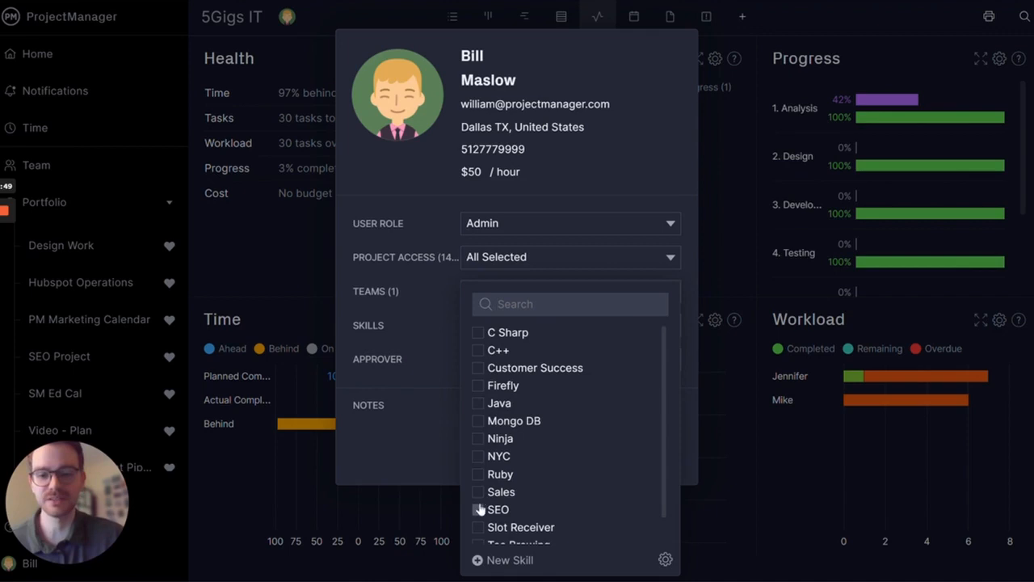
pyautogui.click(478, 492)
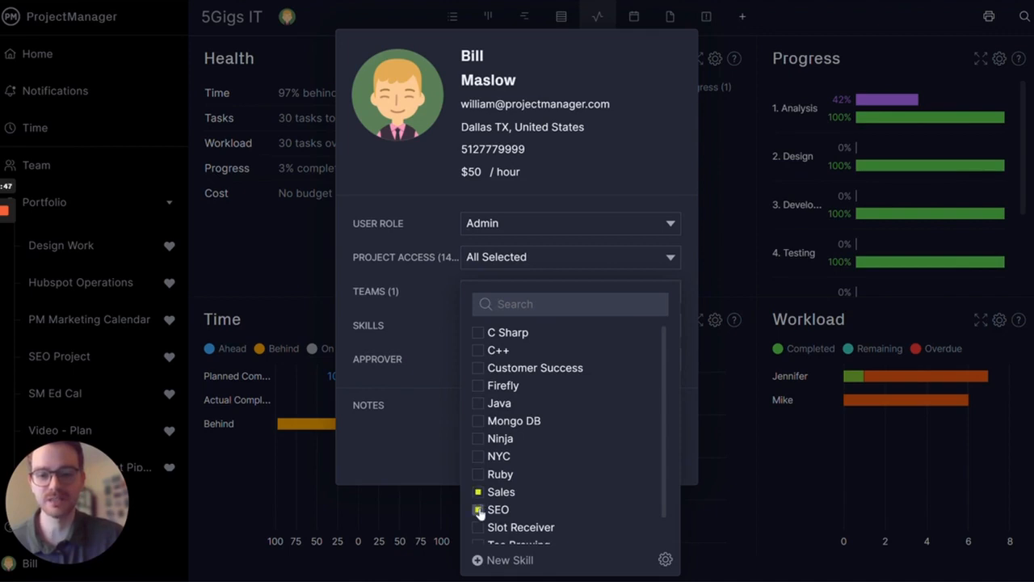
pyautogui.click(478, 509)
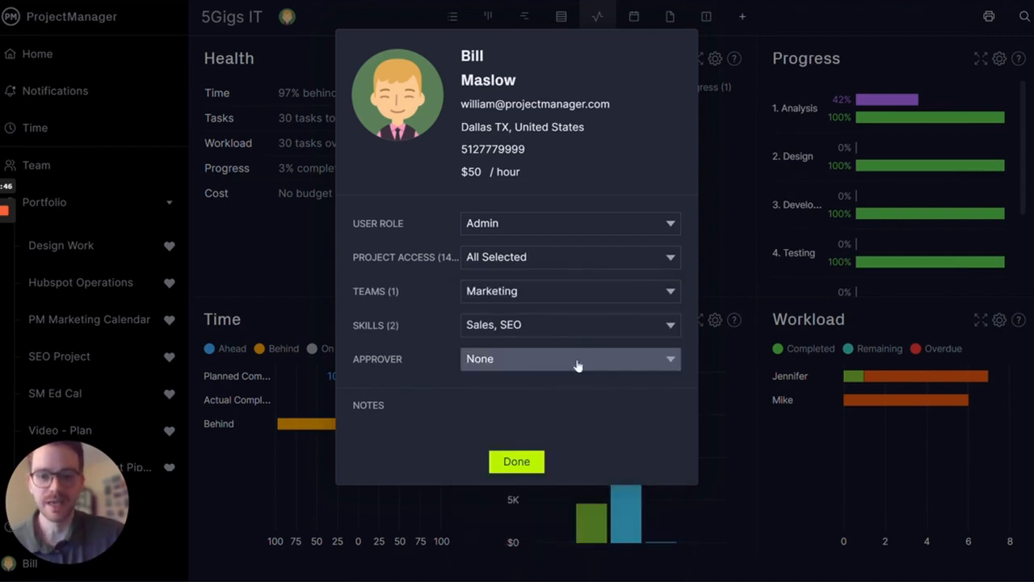
pyautogui.moveTo(437, 369)
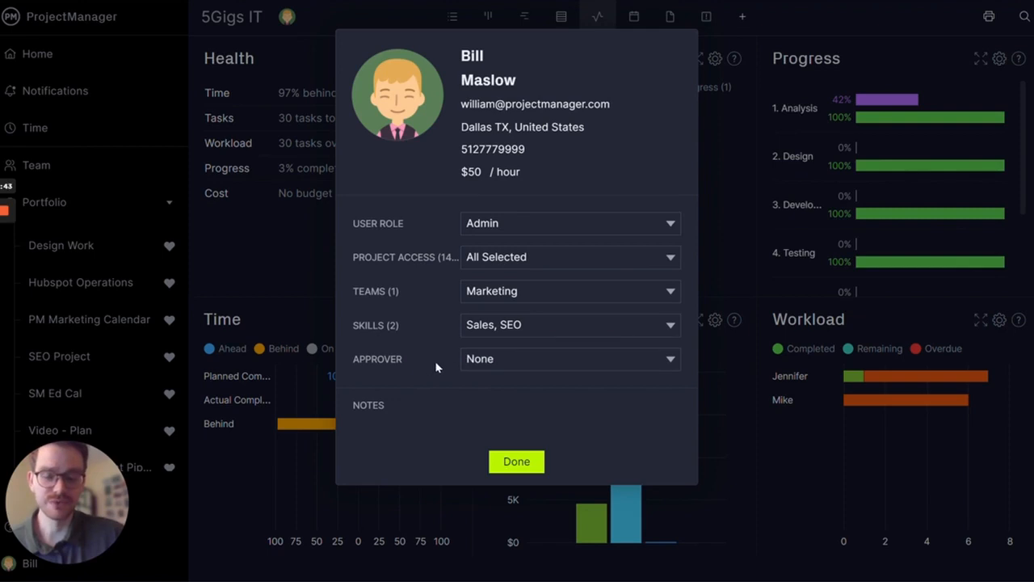
pyautogui.moveTo(417, 368)
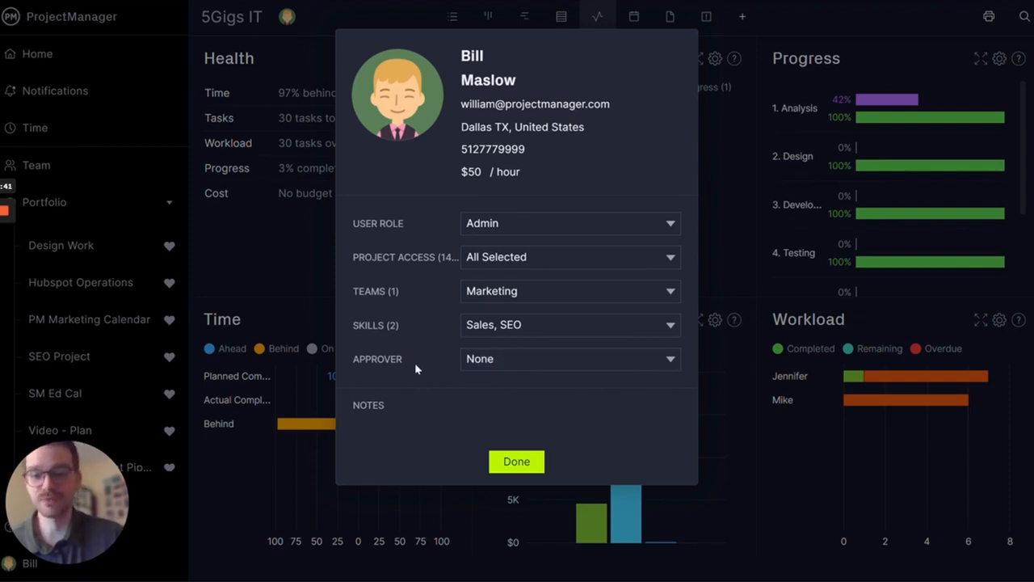
pyautogui.click(517, 424)
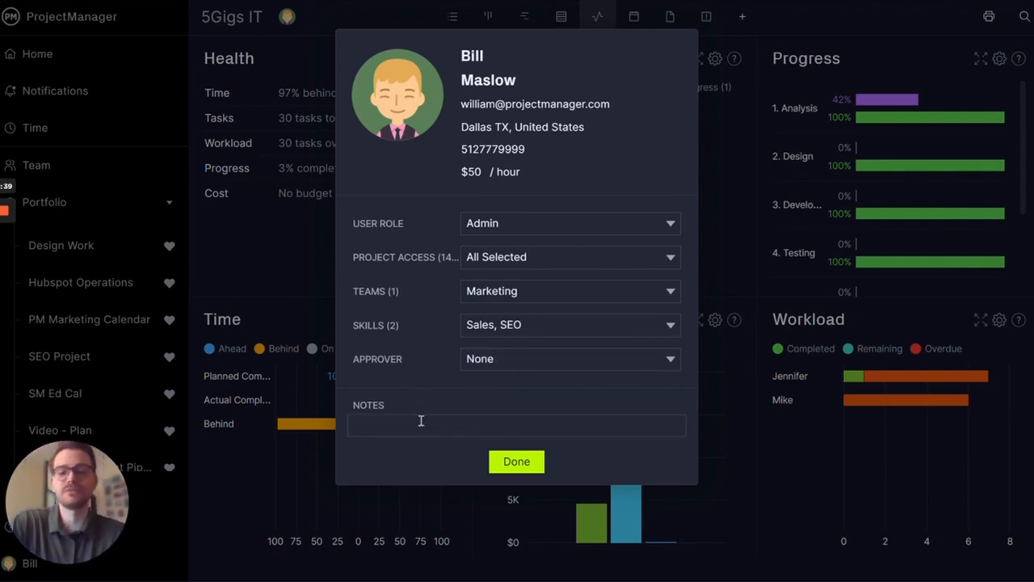
# Step: Add the note "I love project management" and finish editing with Done
pyautogui.write('I love project management')
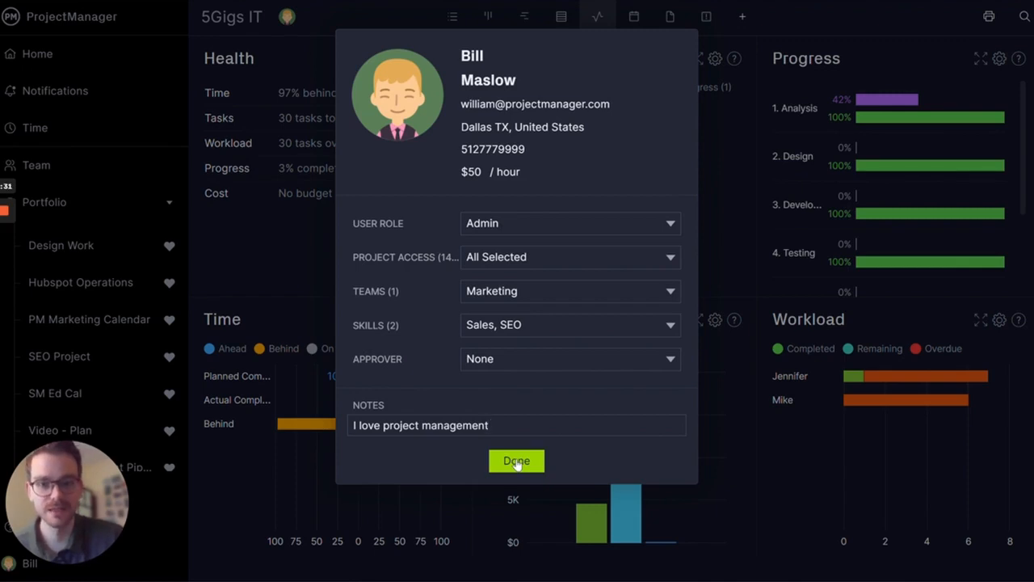
pyautogui.click(515, 460)
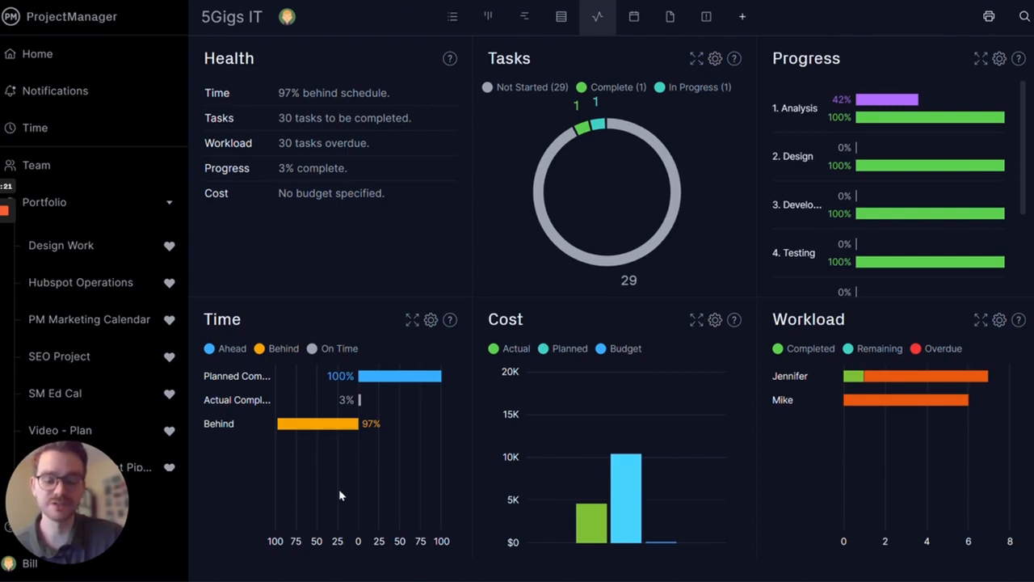
# Step: Bring up the Email Alerts settings from the profile menu
pyautogui.click(29, 563)
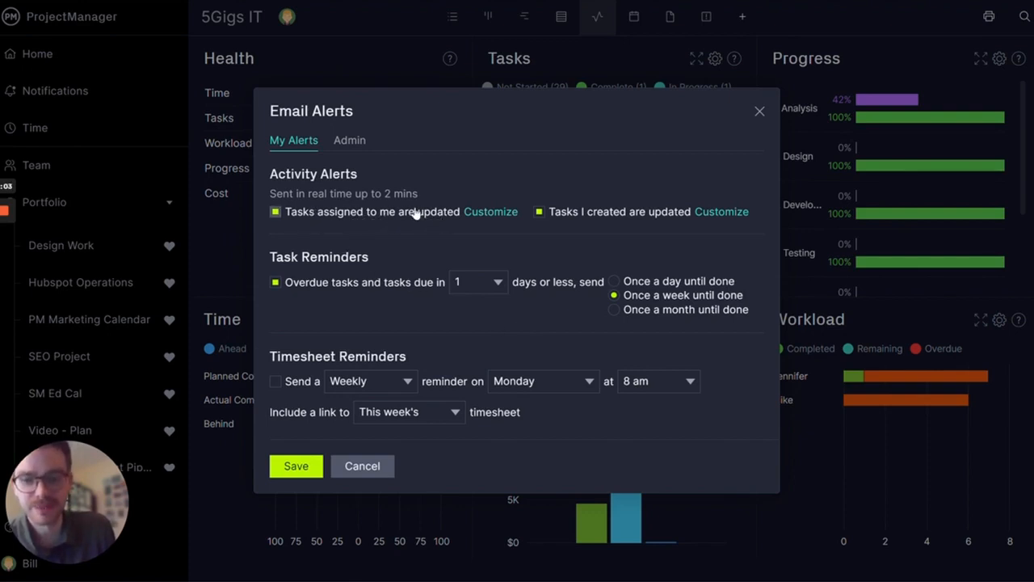
# Step: Include Description changes in alerts for tasks assigned to me
pyautogui.click(491, 210)
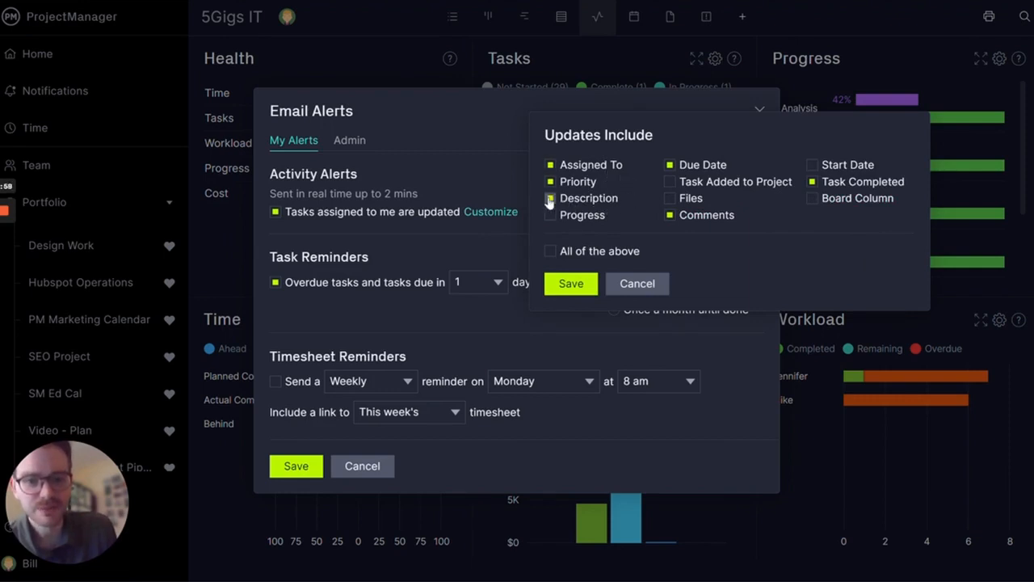
pyautogui.click(669, 181)
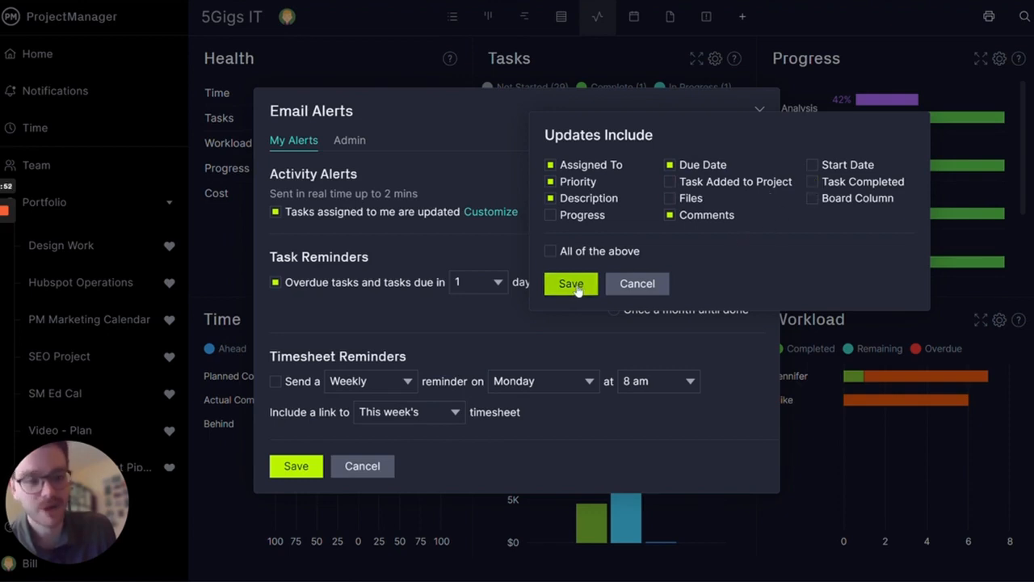
pyautogui.click(571, 283)
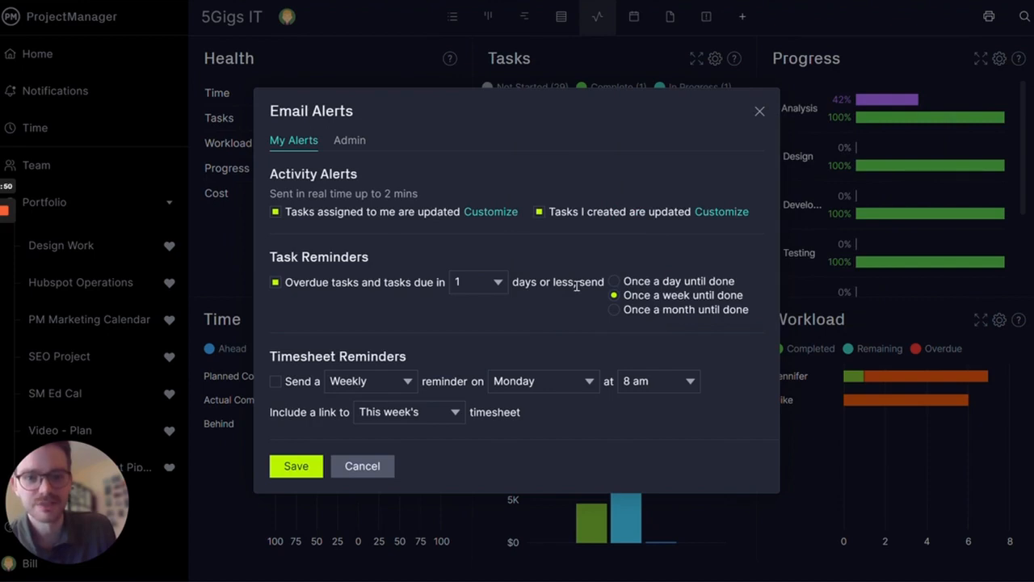
pyautogui.moveTo(580, 233)
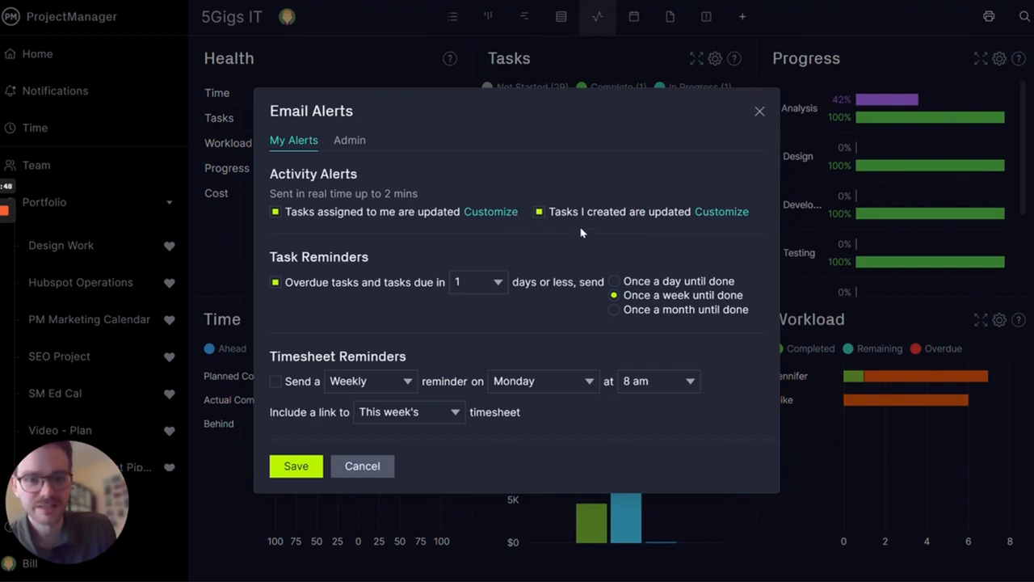
# Step: Include all update types in alerts for tasks I created
pyautogui.click(721, 210)
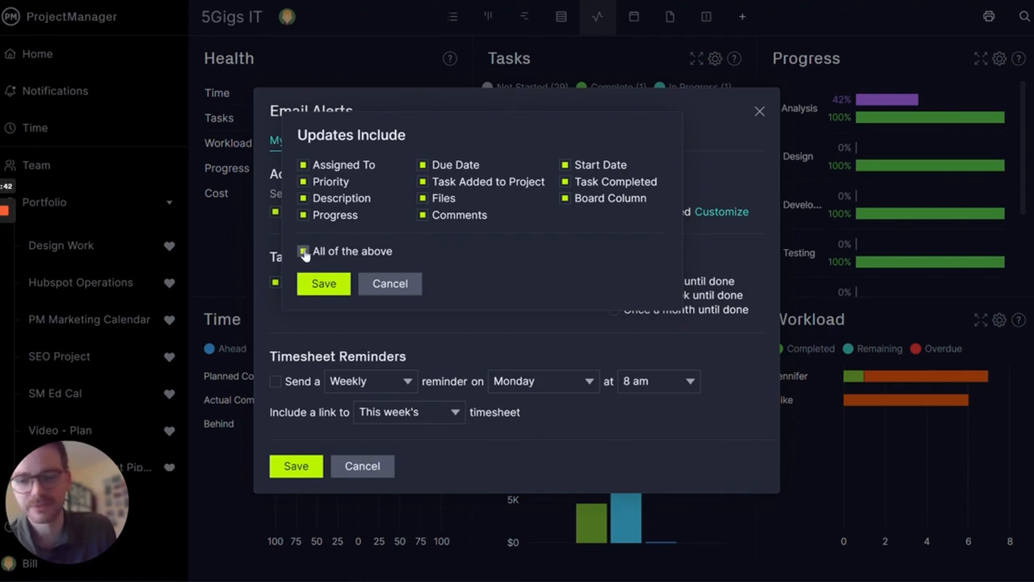
pyautogui.click(303, 251)
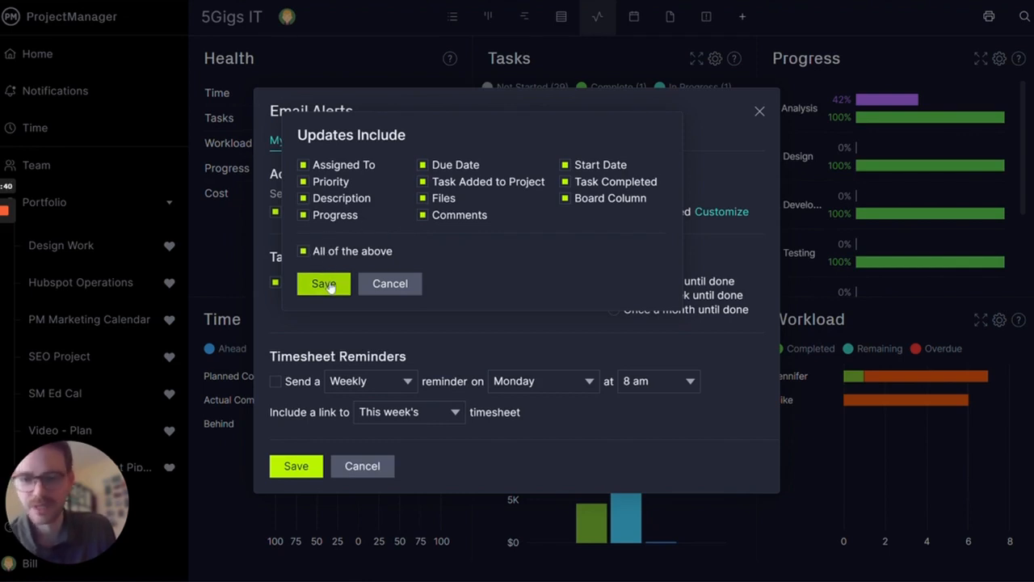
pyautogui.click(324, 284)
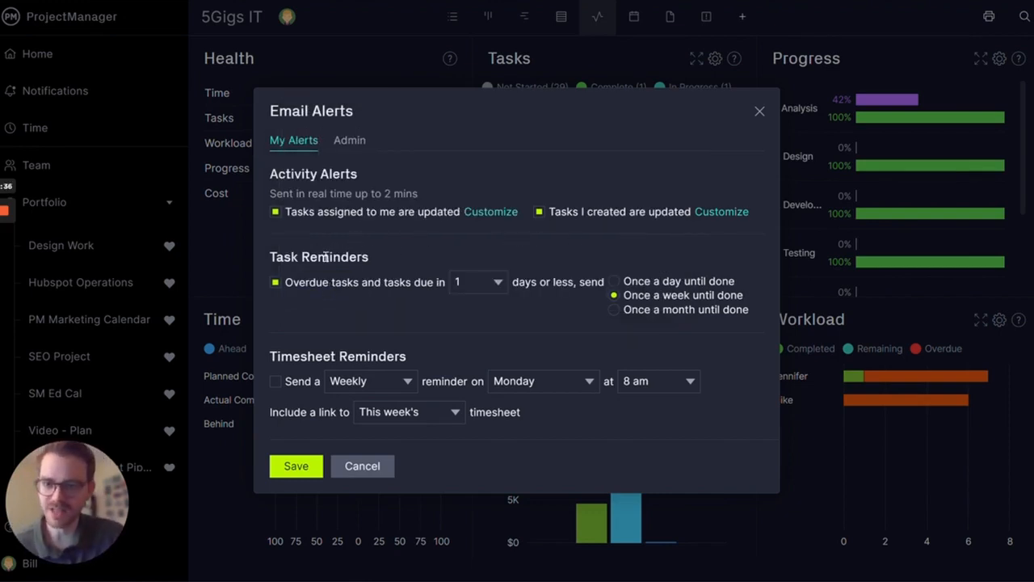
pyautogui.moveTo(385, 304)
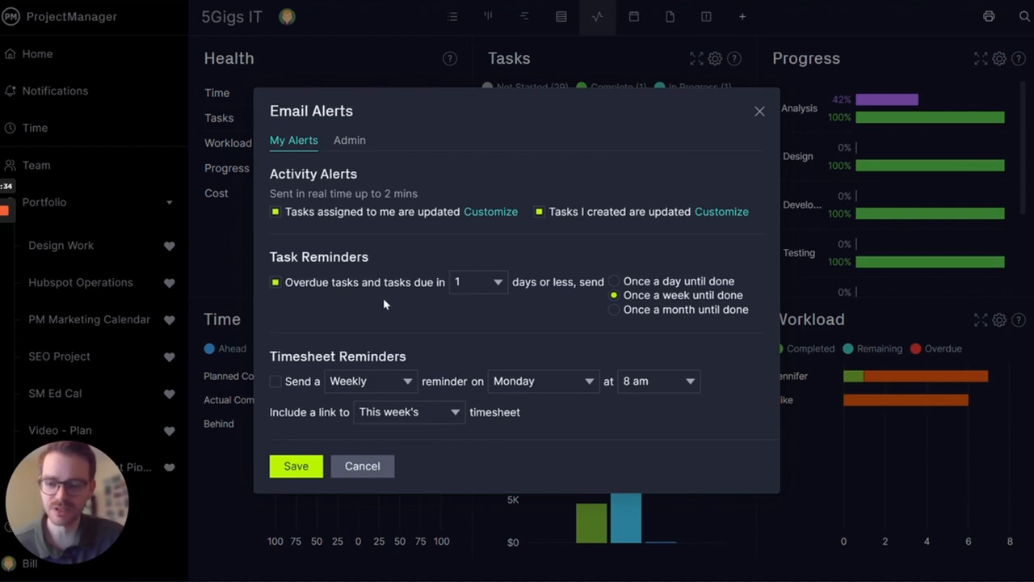
pyautogui.moveTo(381, 301)
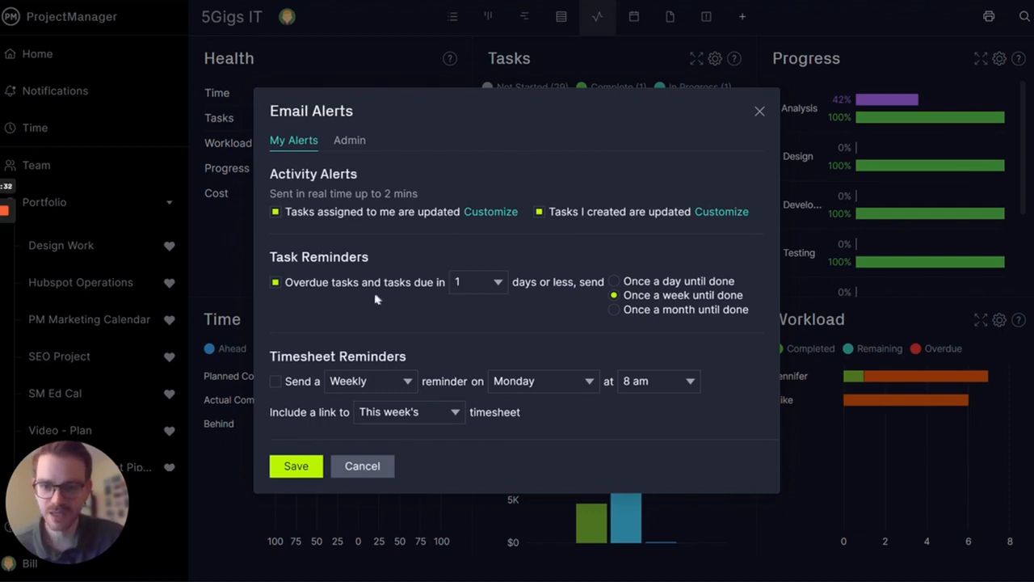
pyautogui.moveTo(575, 282)
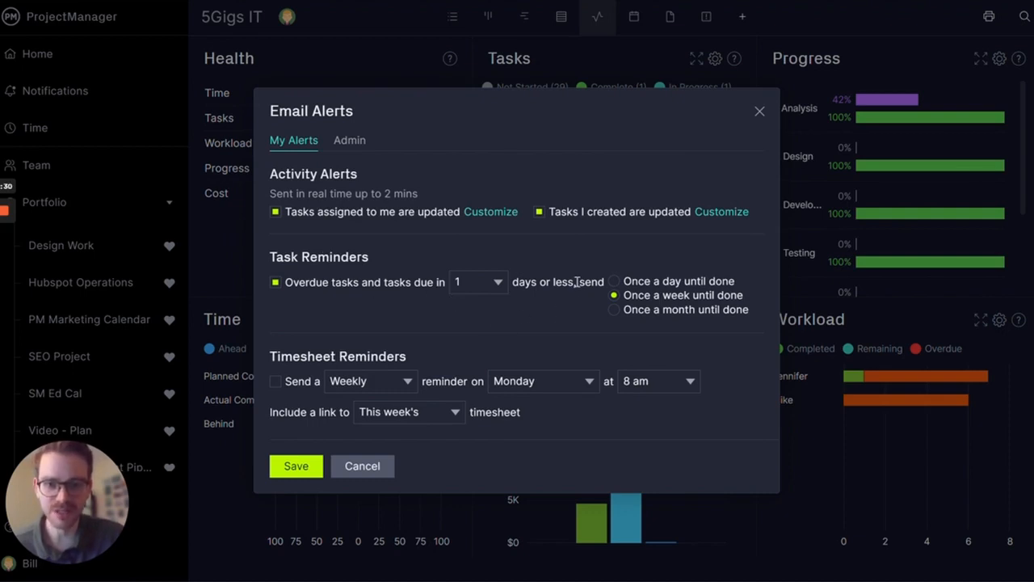
pyautogui.moveTo(634, 278)
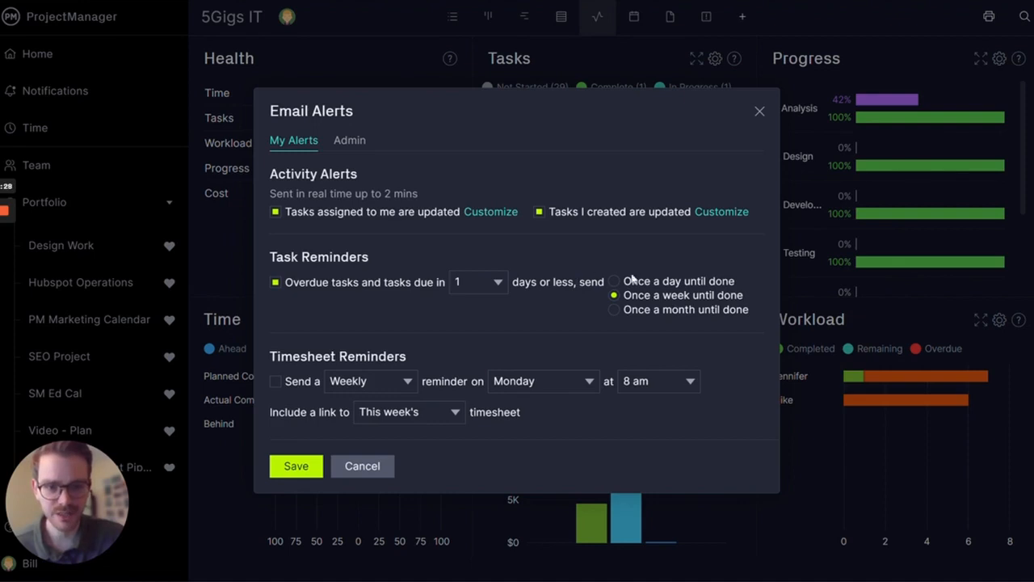
# Step: Set overdue task reminders to once a day until done
pyautogui.click(614, 281)
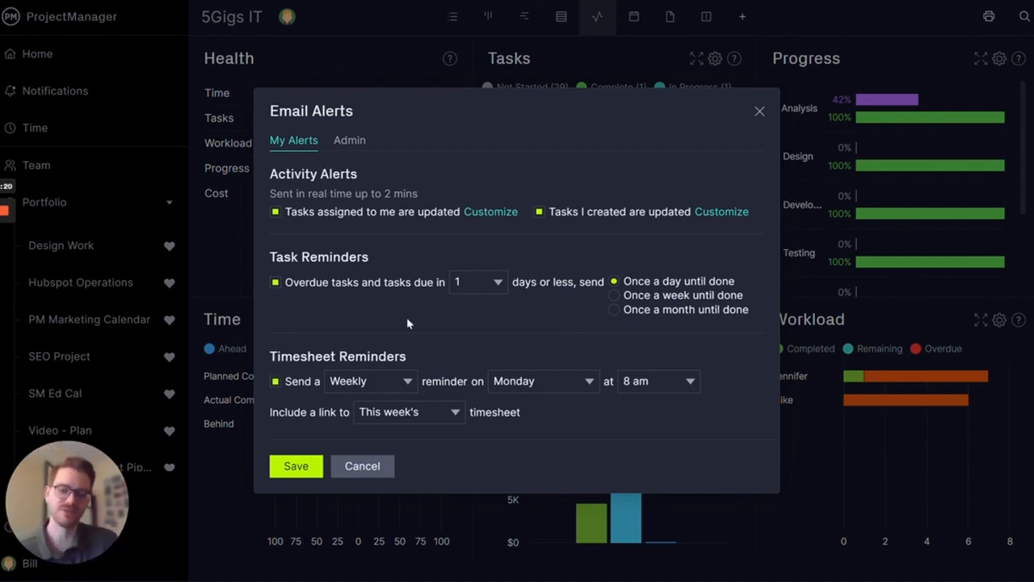
# Step: Make timesheet reminders monthly linking last week's timesheet, and save the alert settings
pyautogui.click(369, 381)
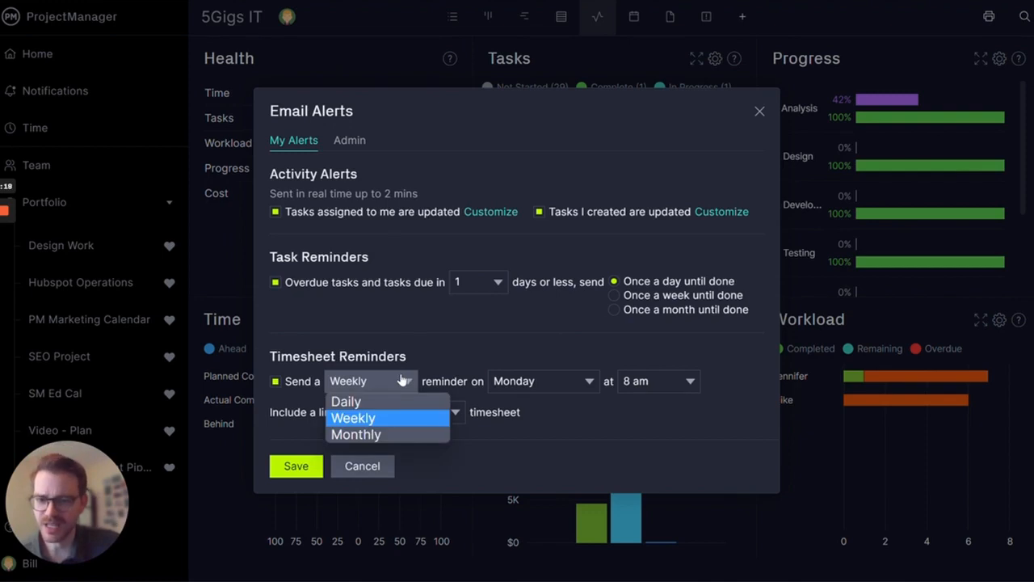
pyautogui.click(355, 433)
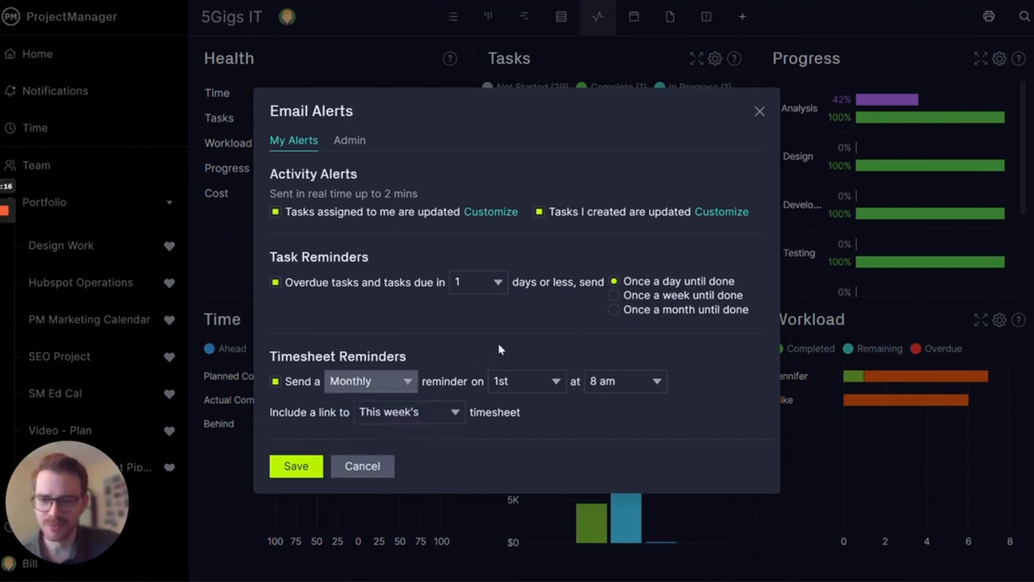
pyautogui.moveTo(564, 360)
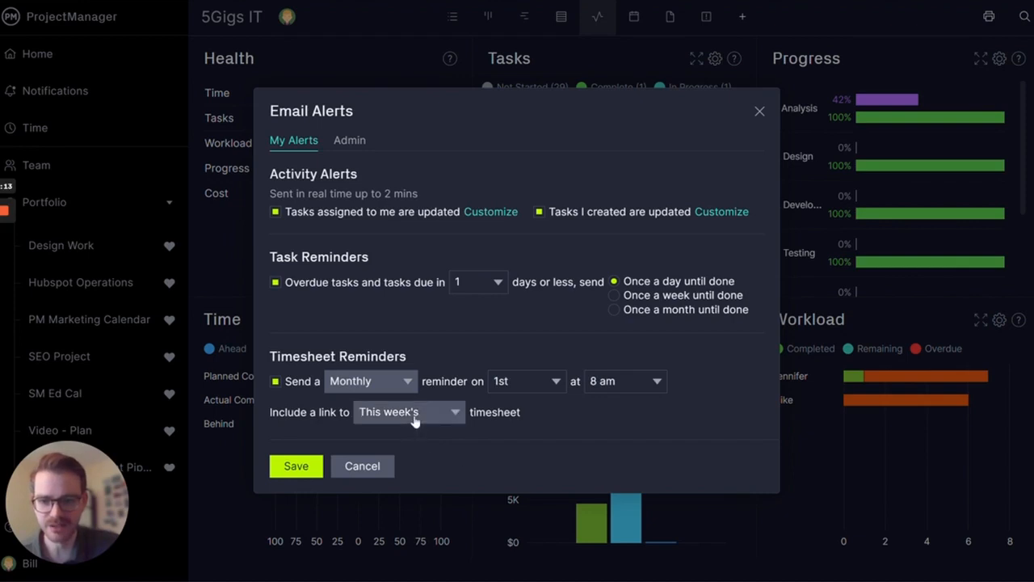
pyautogui.click(407, 412)
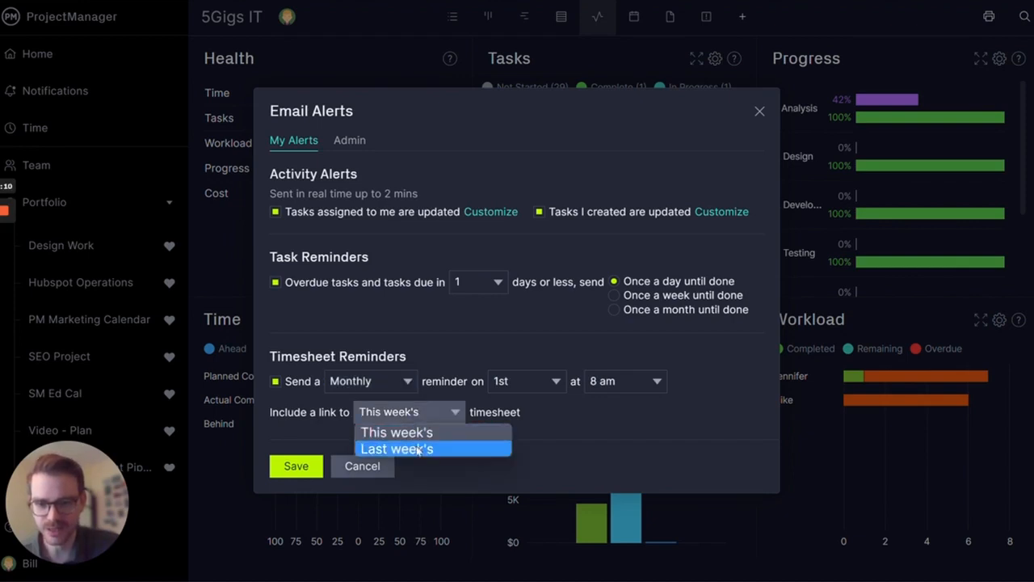
pyautogui.click(396, 449)
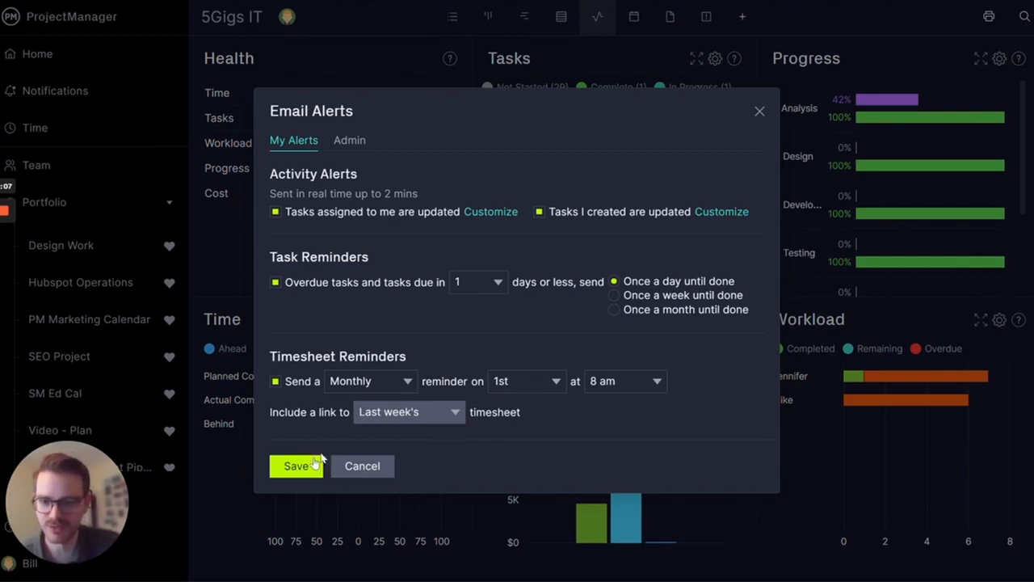
pyautogui.click(296, 466)
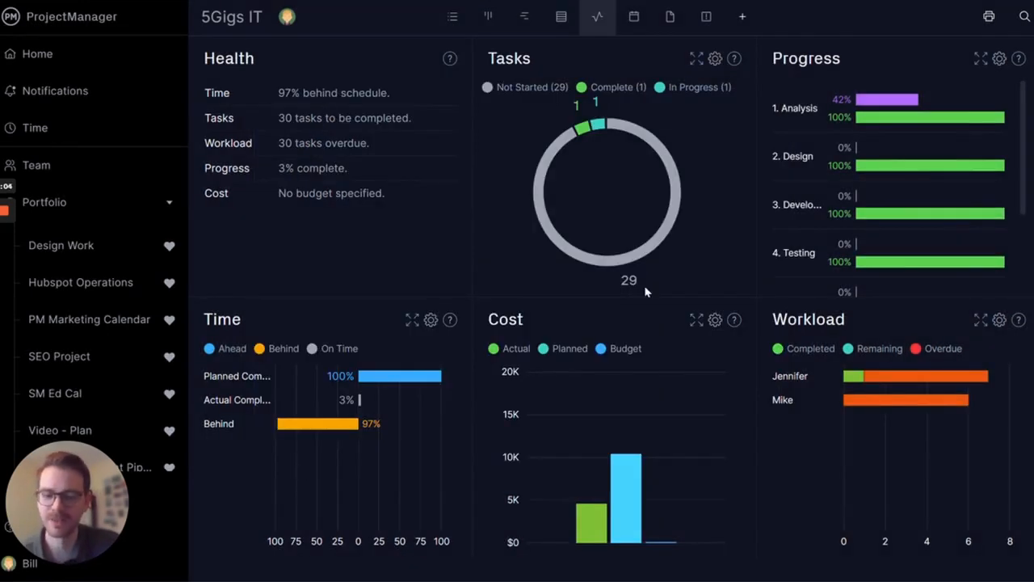